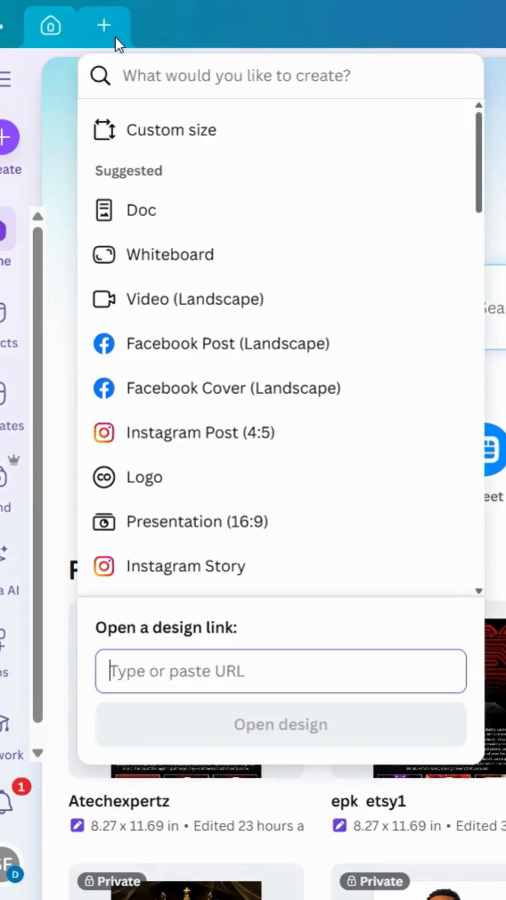
# Create a blank custom-size design of 4030 × 1080 px.
pyautogui.click(185, 129)
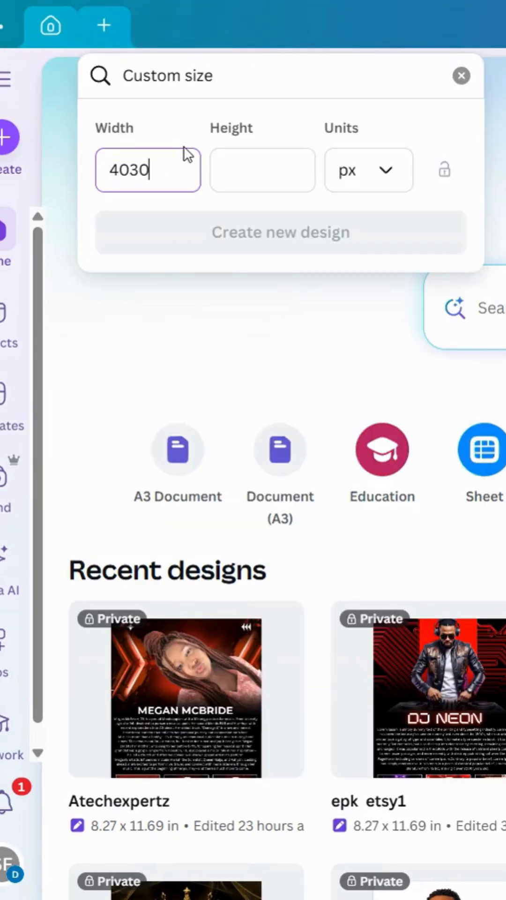
pyautogui.write('1080')
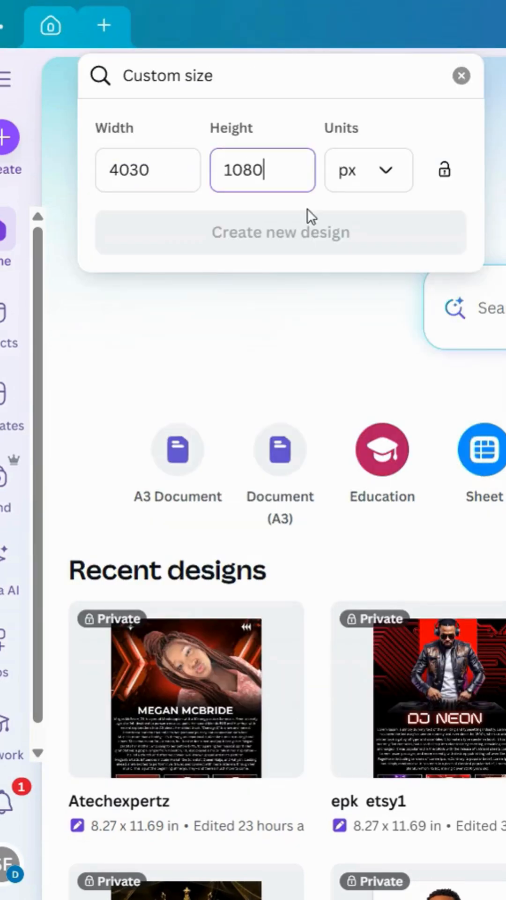
pyautogui.click(280, 231)
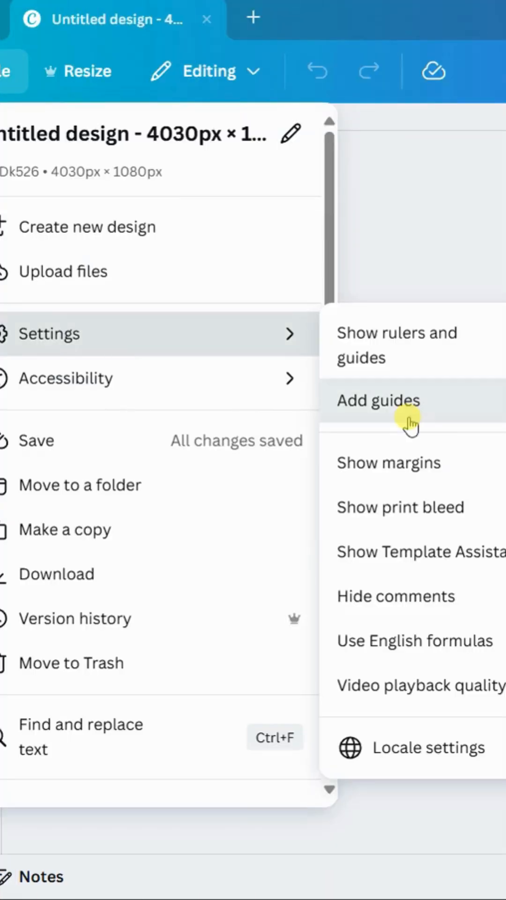
# Add guides to the canvas via File > Settings > Add guides.
pyautogui.click(377, 400)
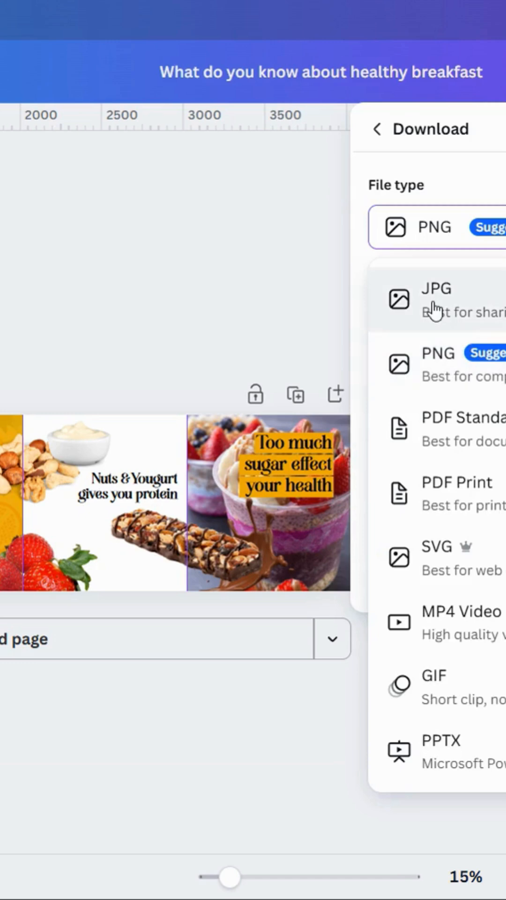
# Download the healthy breakfast design as a PNG image.
pyautogui.click(435, 364)
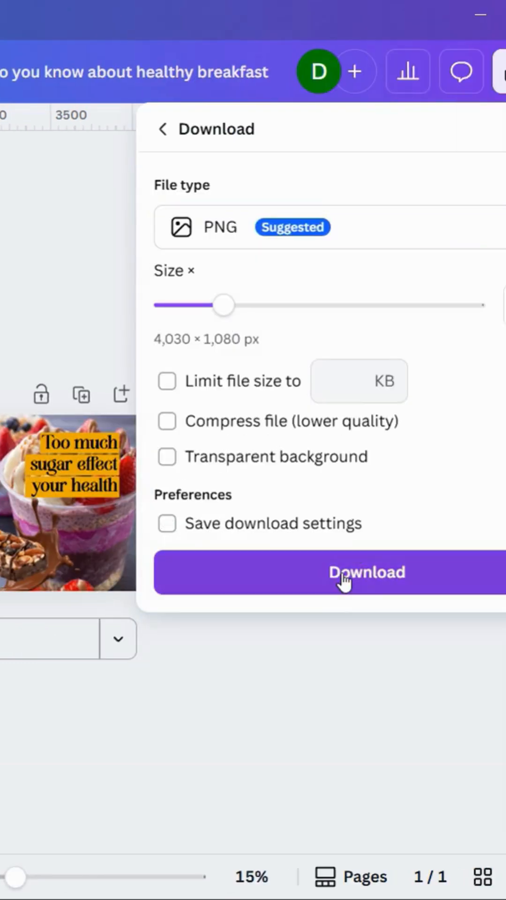
pyautogui.click(367, 572)
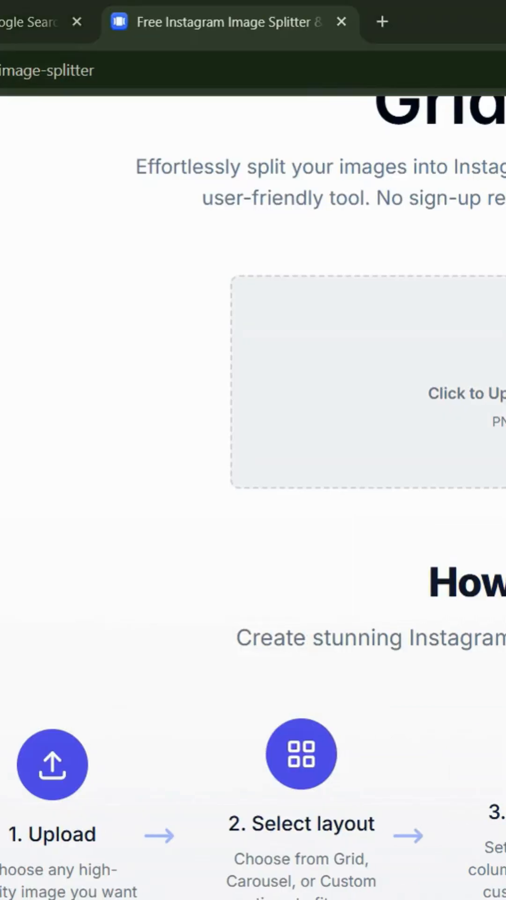
# Upload the downloaded breakfast PNG to the Instagram image splitter site.
pyautogui.click(368, 390)
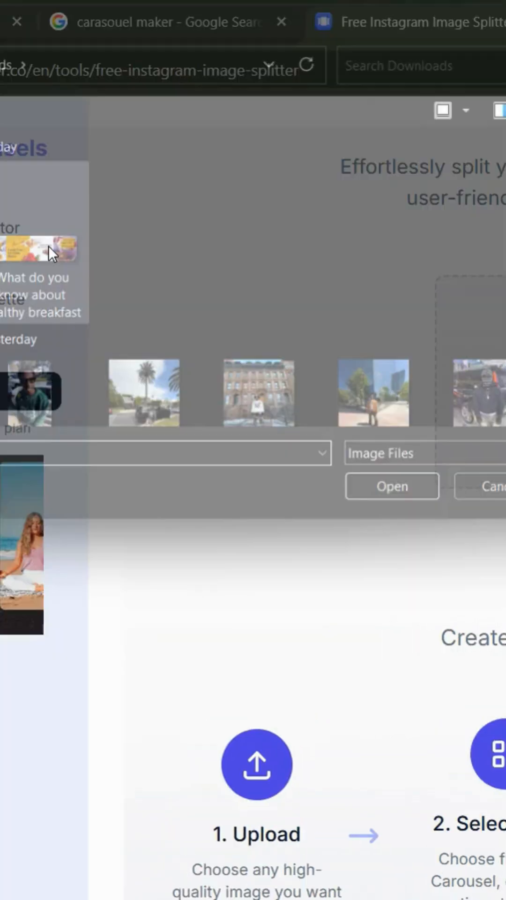
pyautogui.click(391, 486)
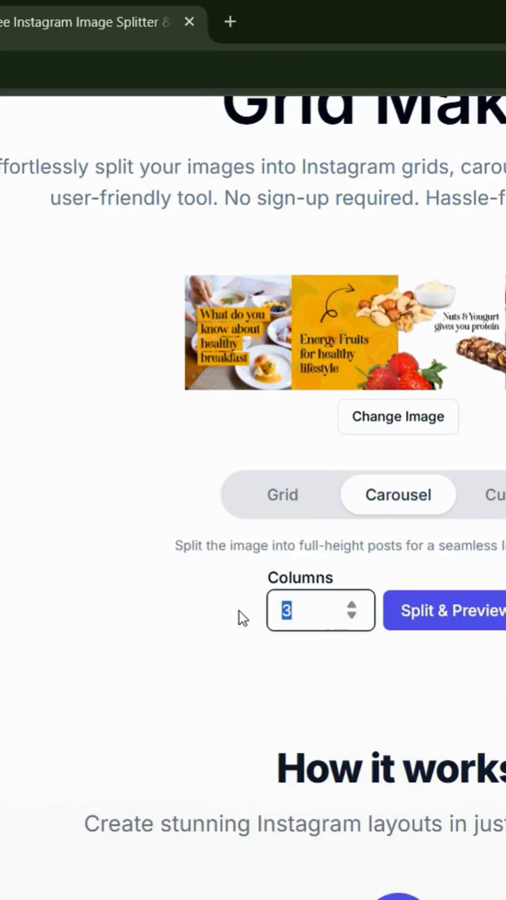
# Split the breakfast image into 4 carousel columns and preview the slides.
pyautogui.click(353, 602)
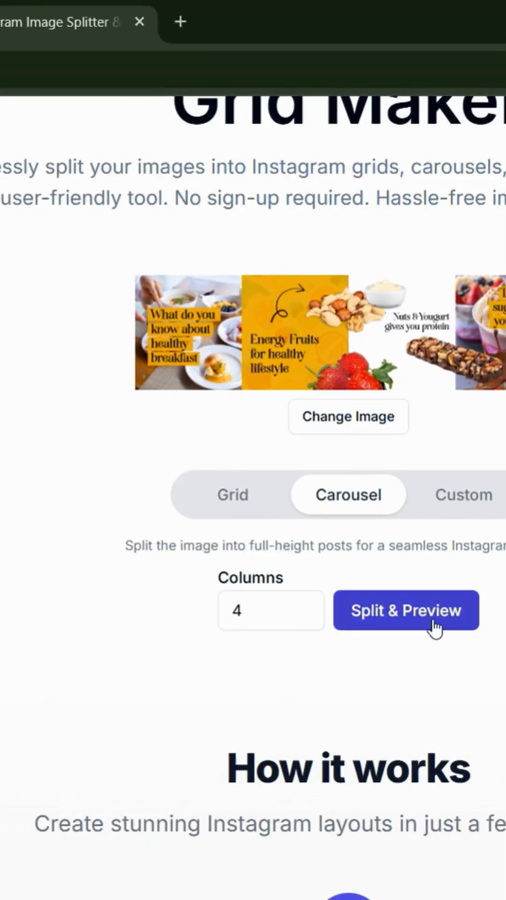
pyautogui.click(405, 611)
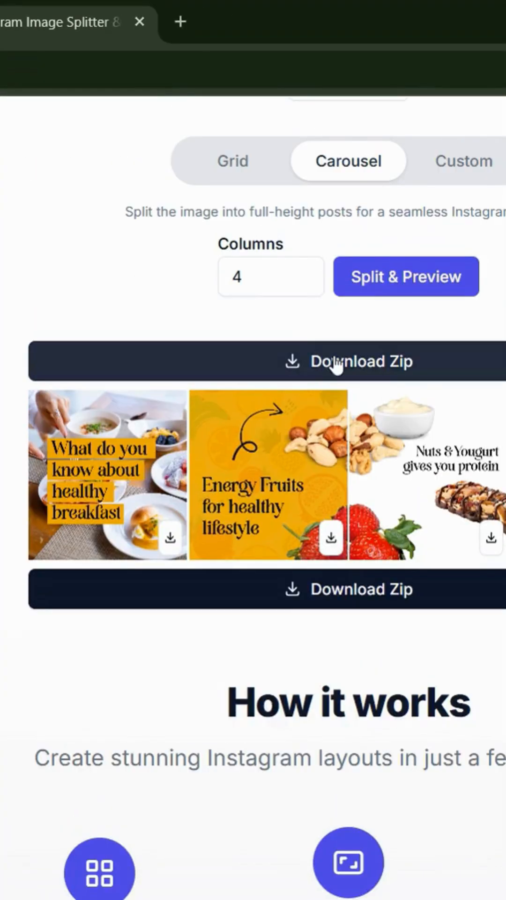